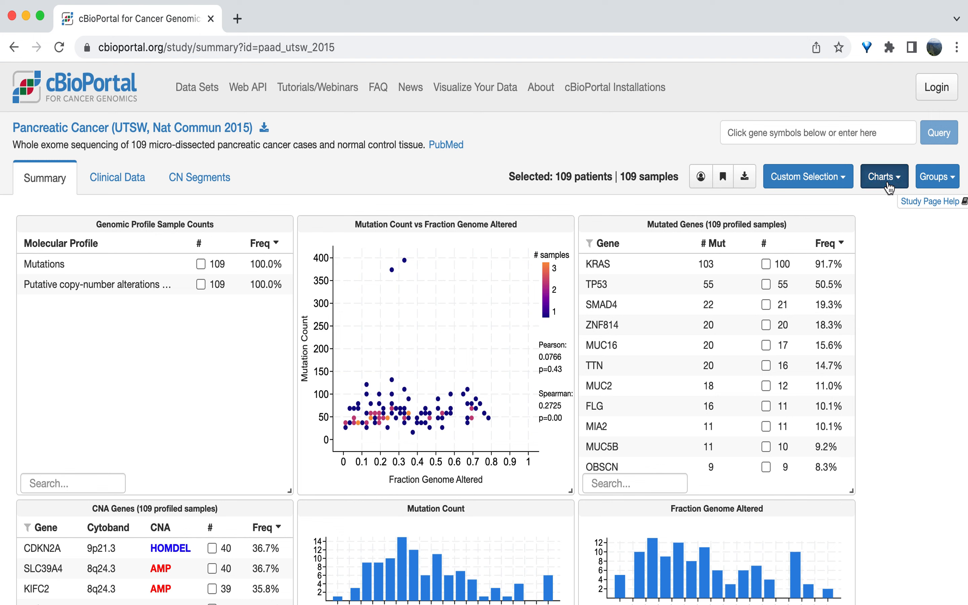
Show the Charts menu's Clinical checklist with Sex, Diagnosis Age and Race Category checked.
click(885, 176)
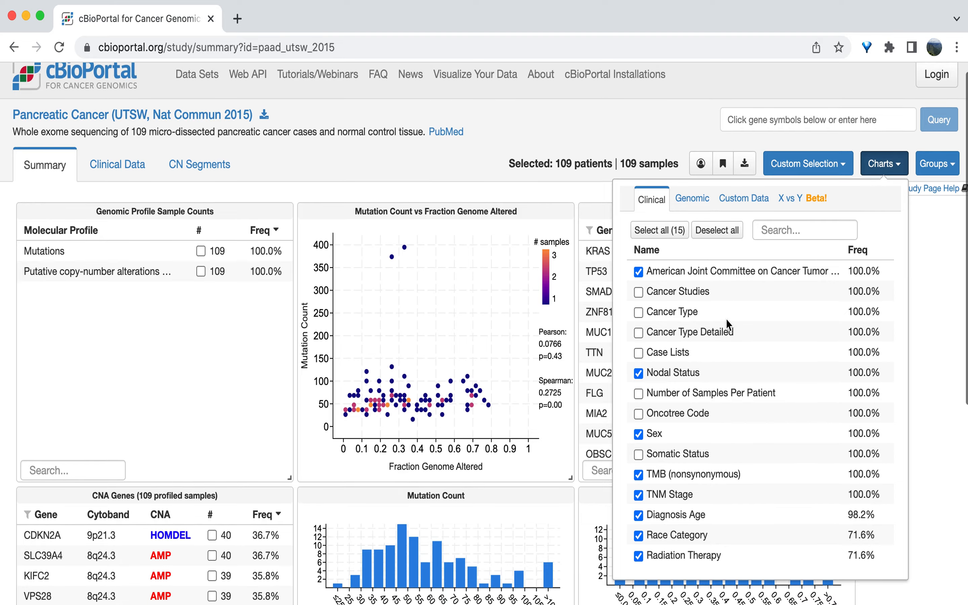
scroll(down, 3)
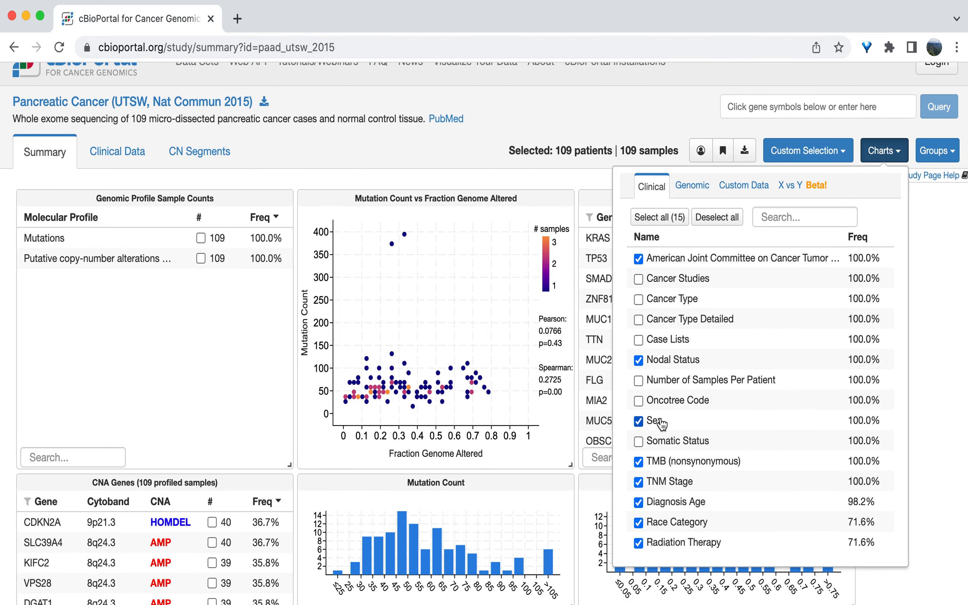
mouse_move(673, 506)
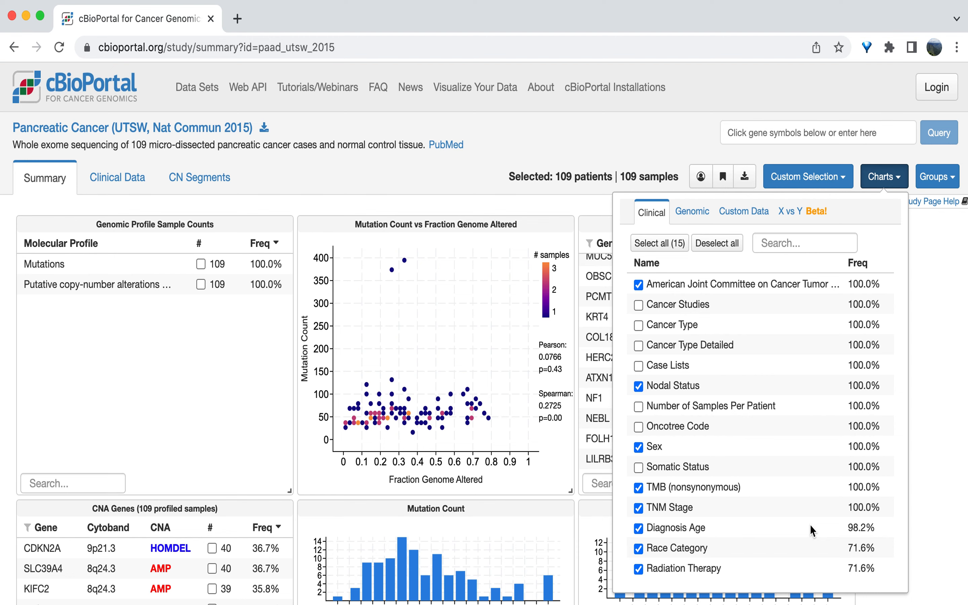
Dismiss the Charts menu and scroll to the Sex, Race Category and Diagnosis Age charts.
click(885, 176)
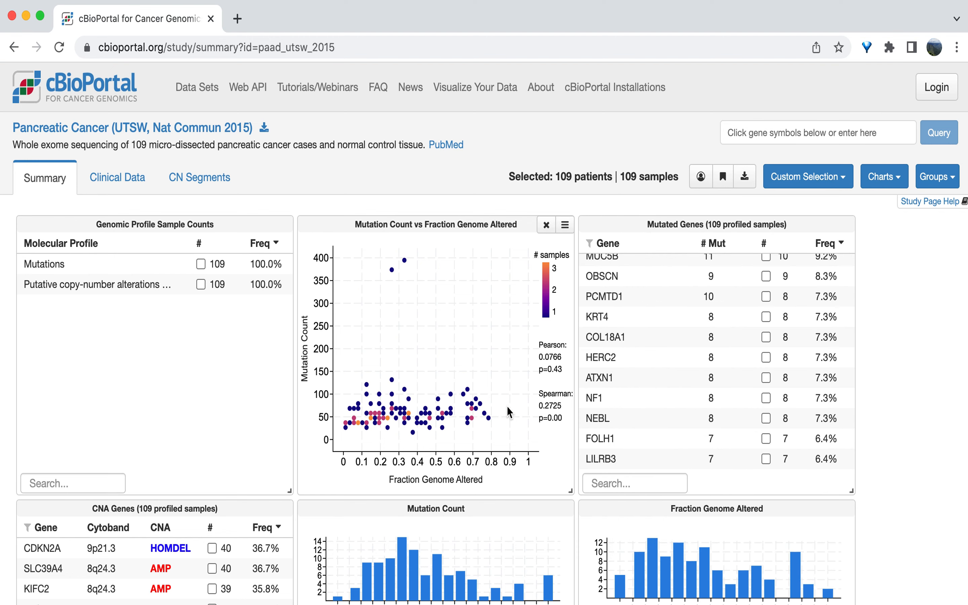
scroll(down, 3)
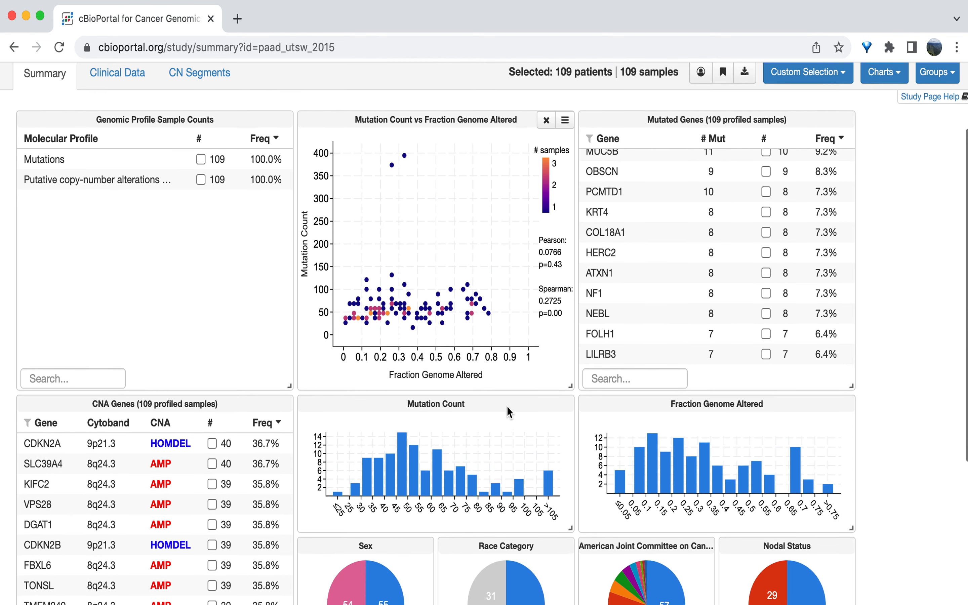
scroll(down, 3)
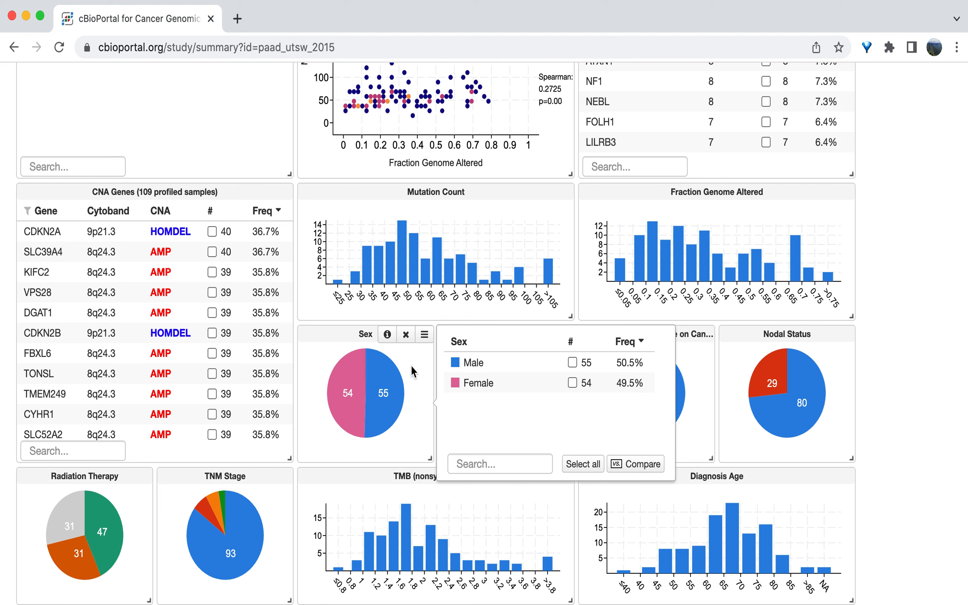
mouse_move(417, 386)
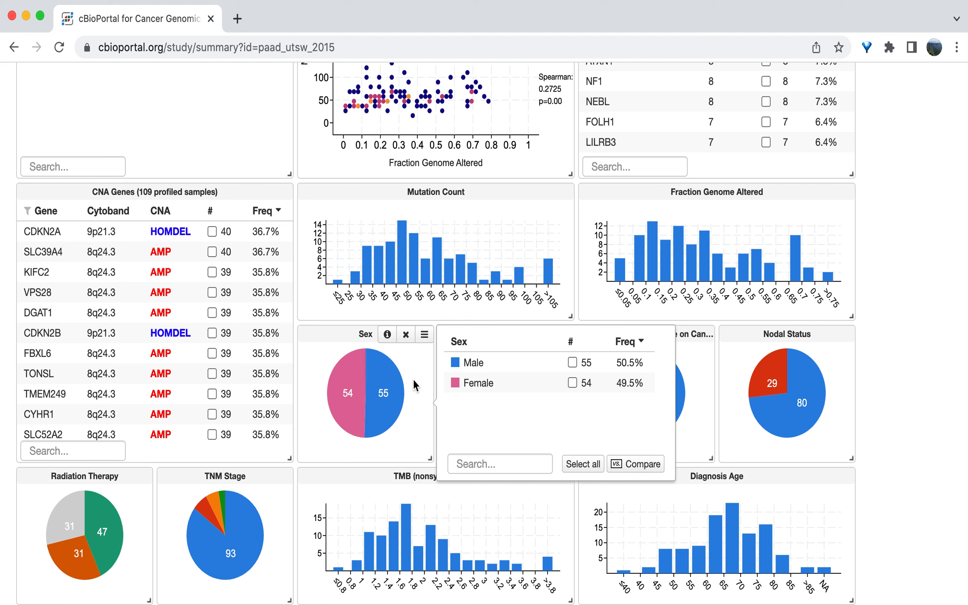
mouse_move(539, 405)
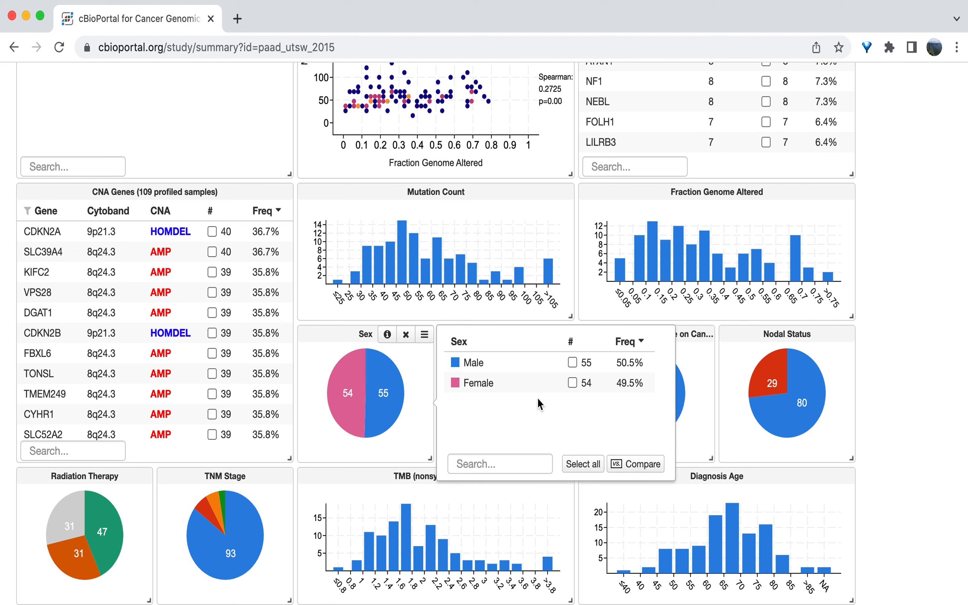
mouse_move(648, 375)
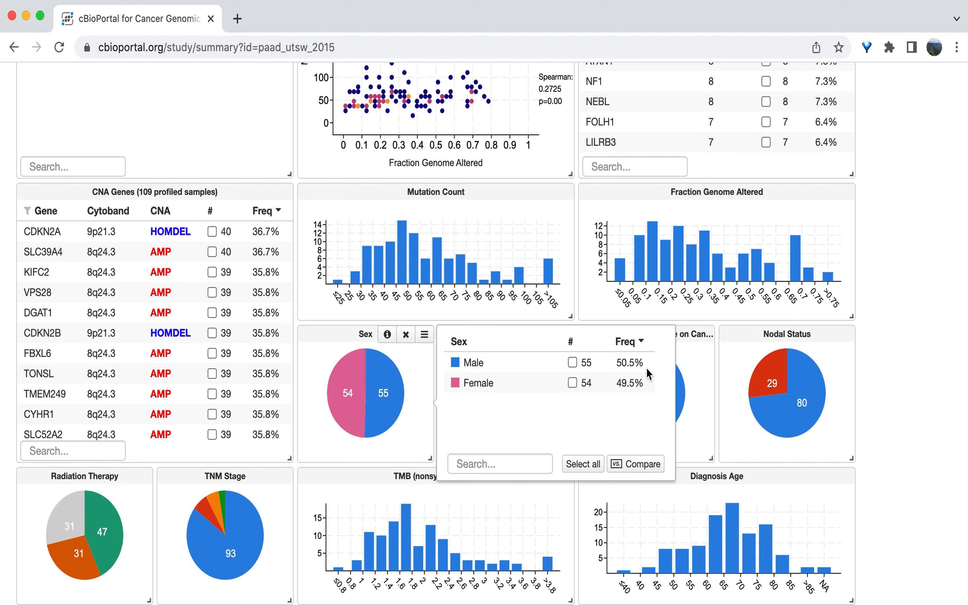
mouse_move(635, 388)
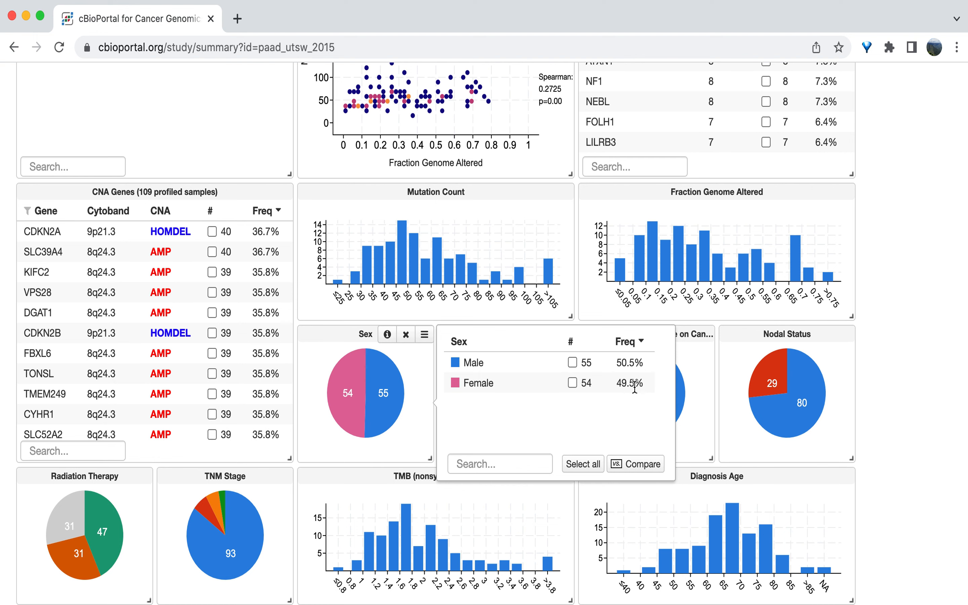
mouse_move(641, 390)
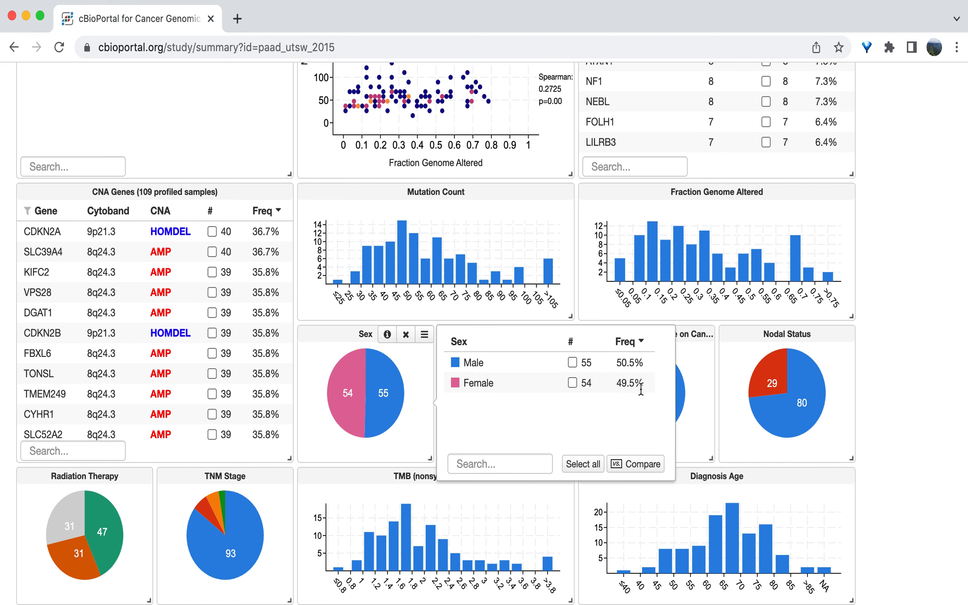
mouse_move(647, 397)
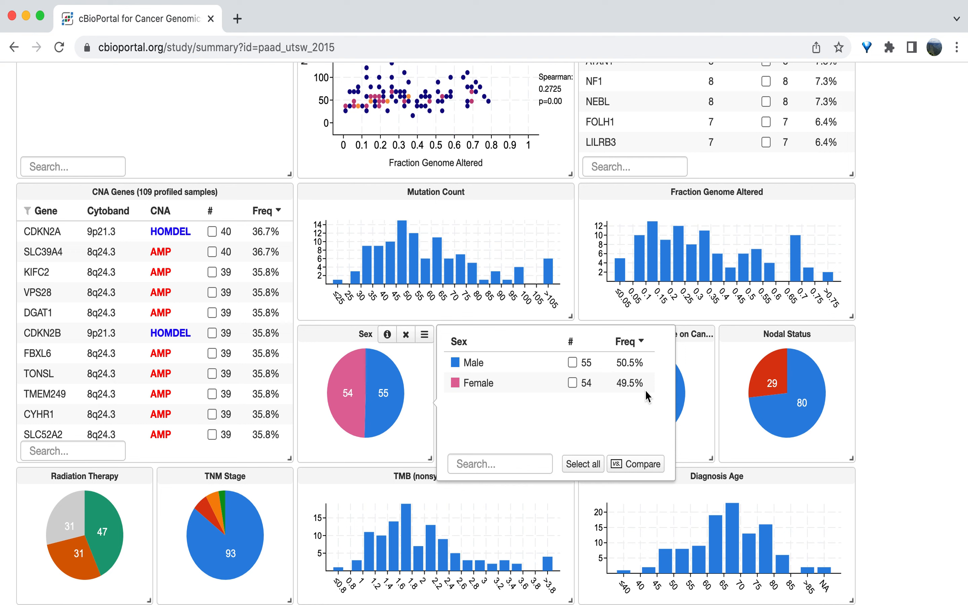
mouse_move(409, 436)
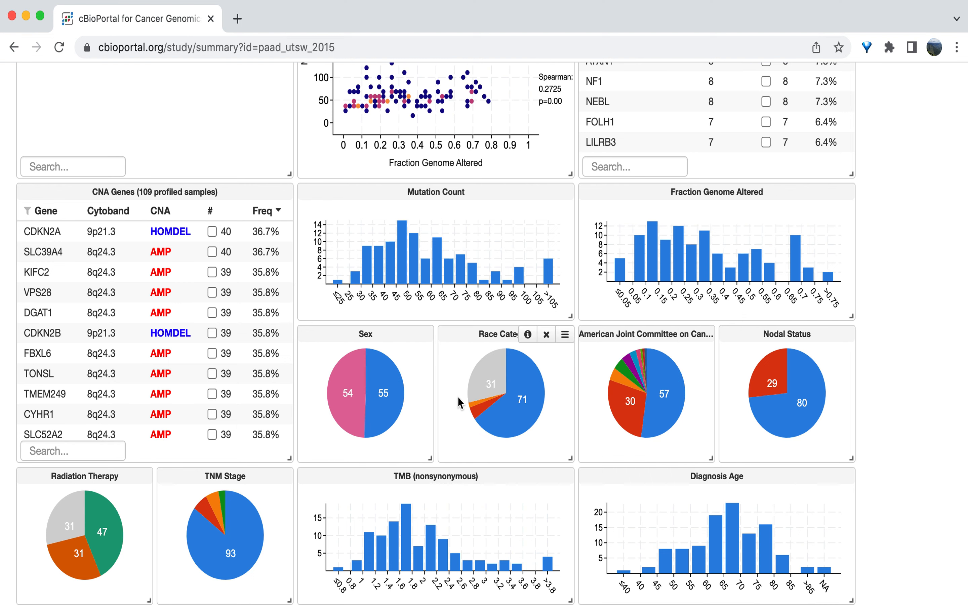
click(565, 334)
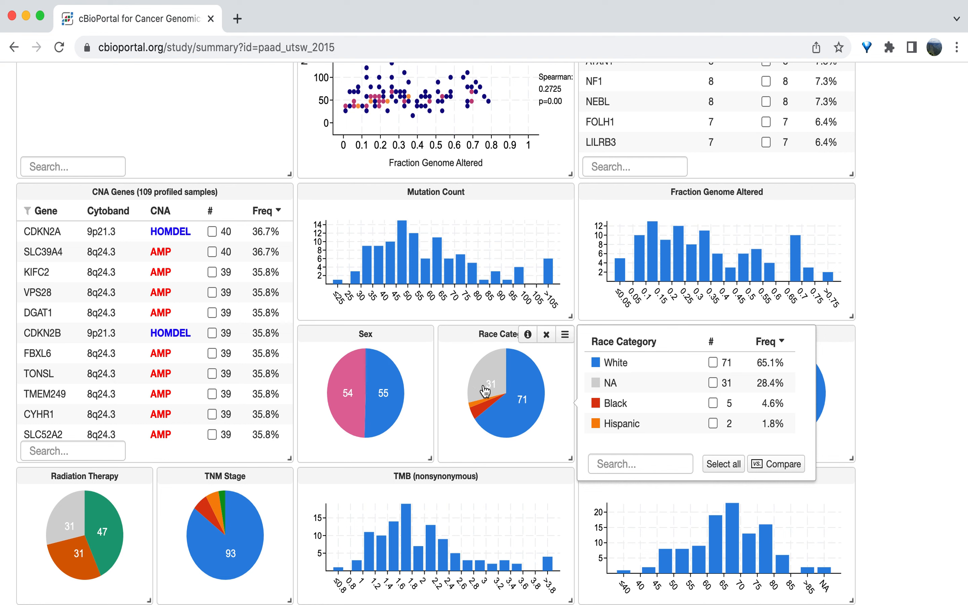
mouse_move(485, 389)
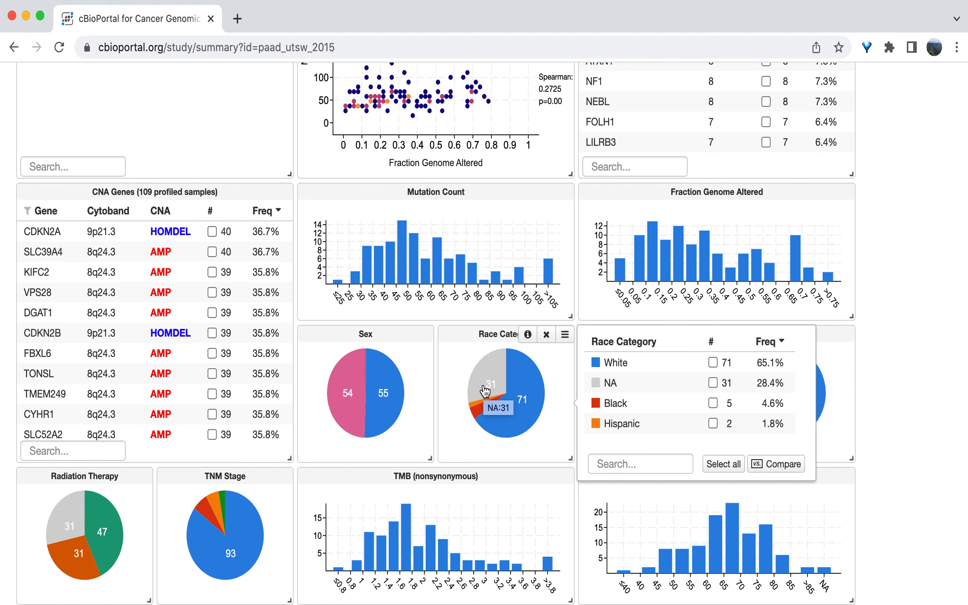
mouse_move(675, 406)
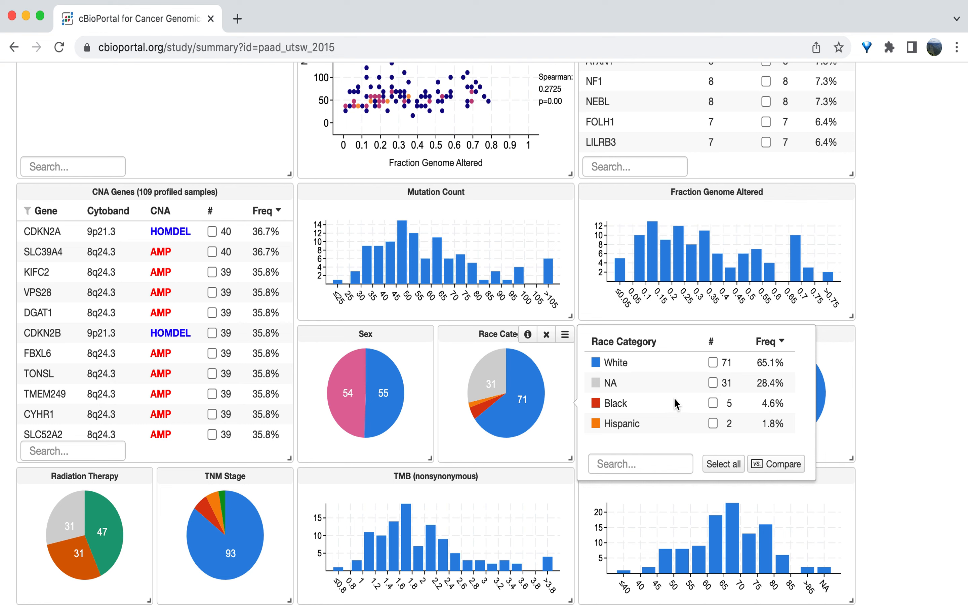
mouse_move(712, 388)
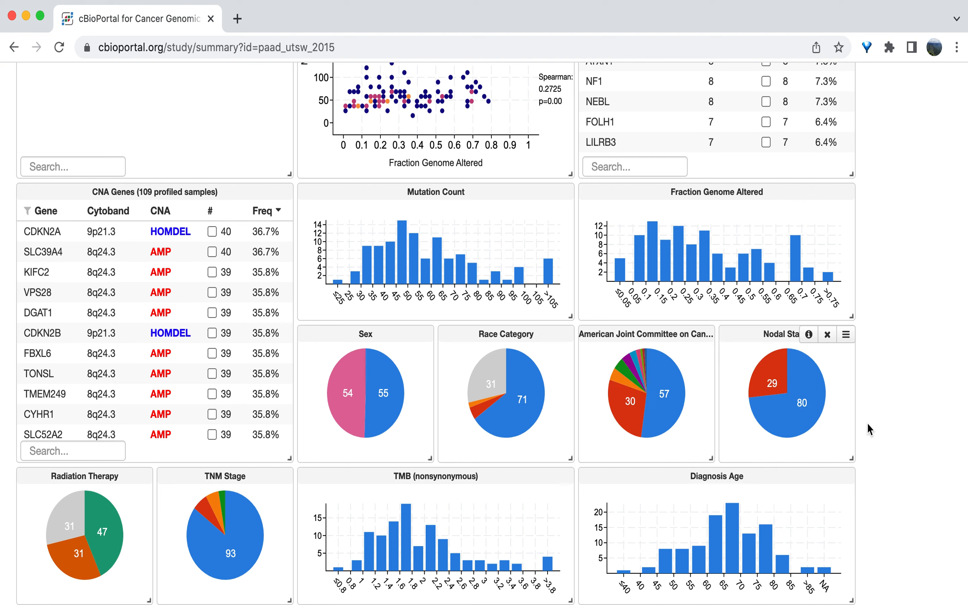
Scroll the Diagnosis Age histogram into view to read its bar tooltips.
scroll(down, 3)
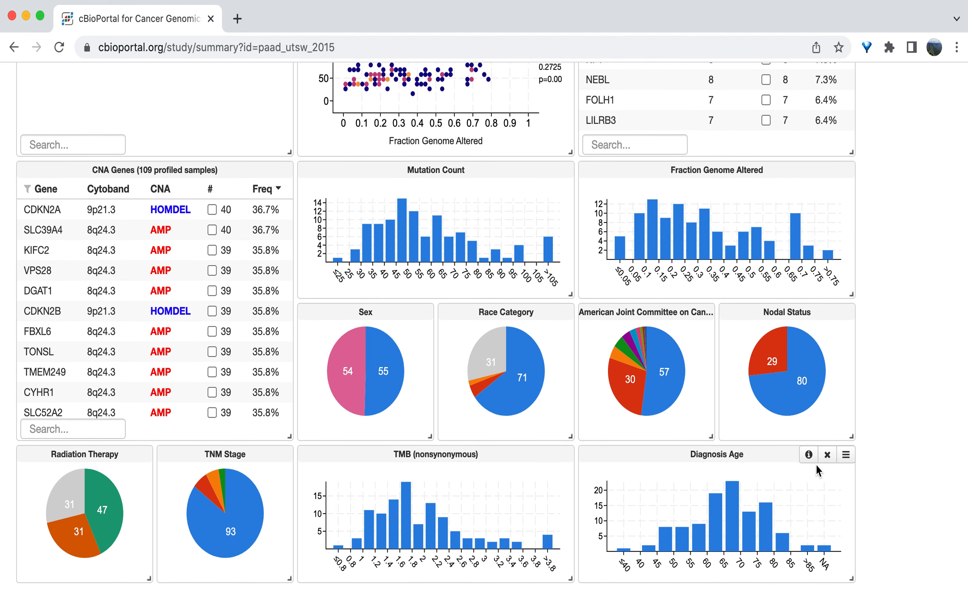
mouse_move(822, 491)
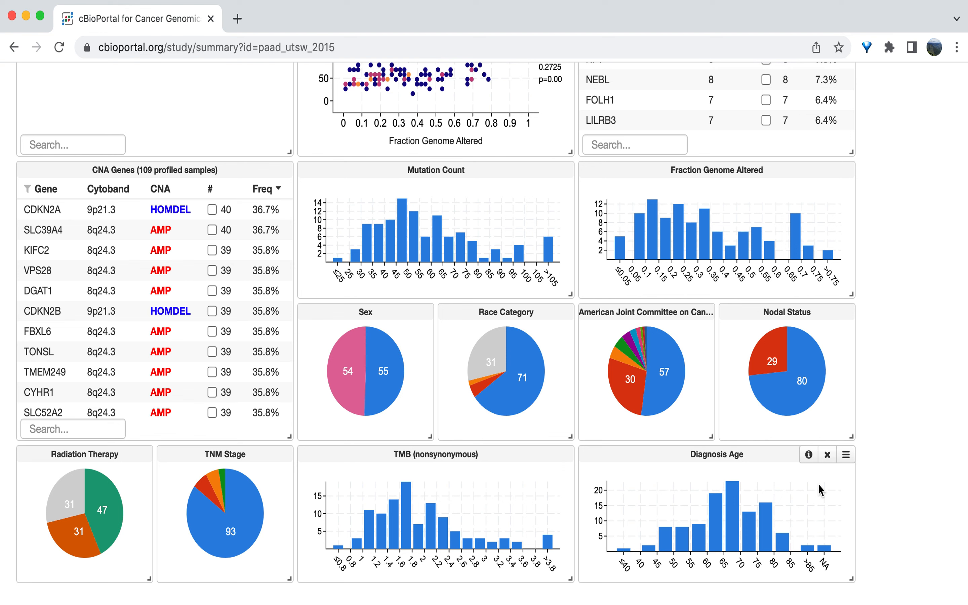
mouse_move(778, 576)
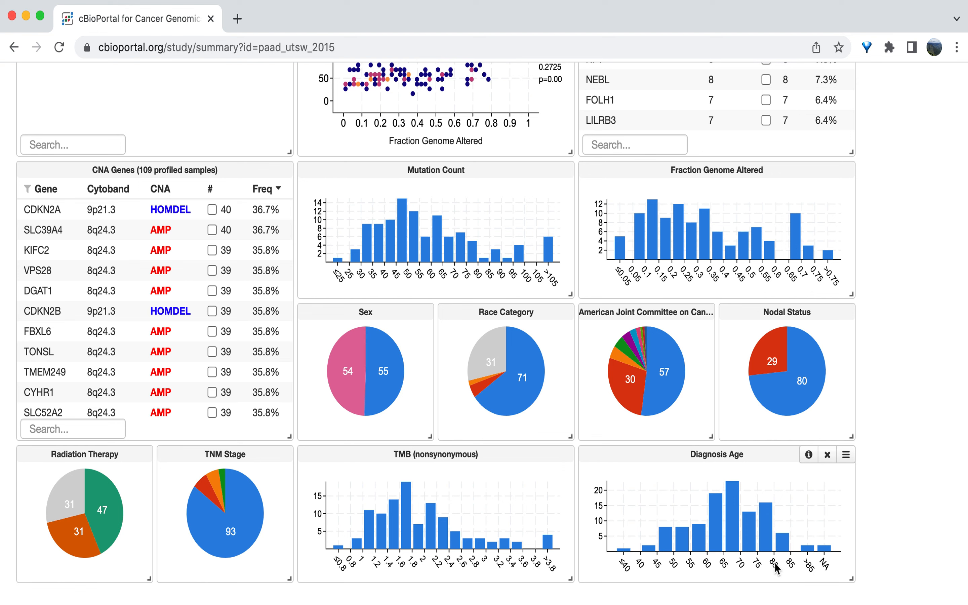
mouse_move(605, 546)
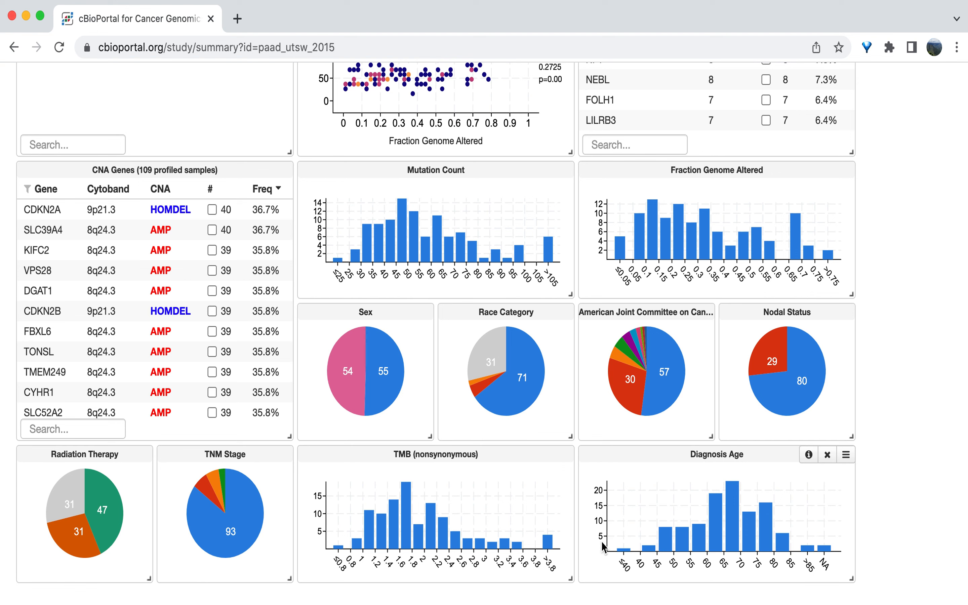
mouse_move(665, 547)
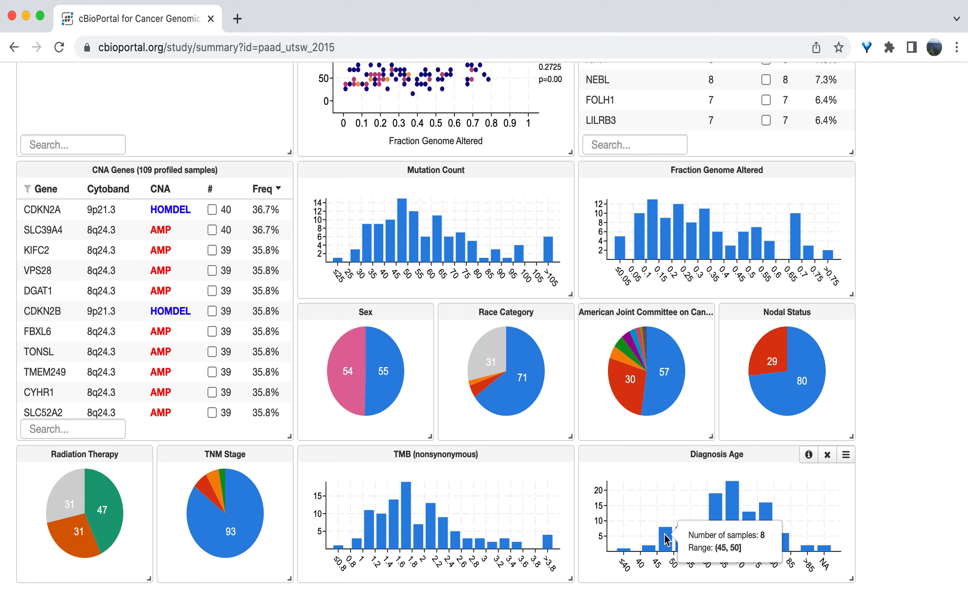
mouse_move(679, 508)
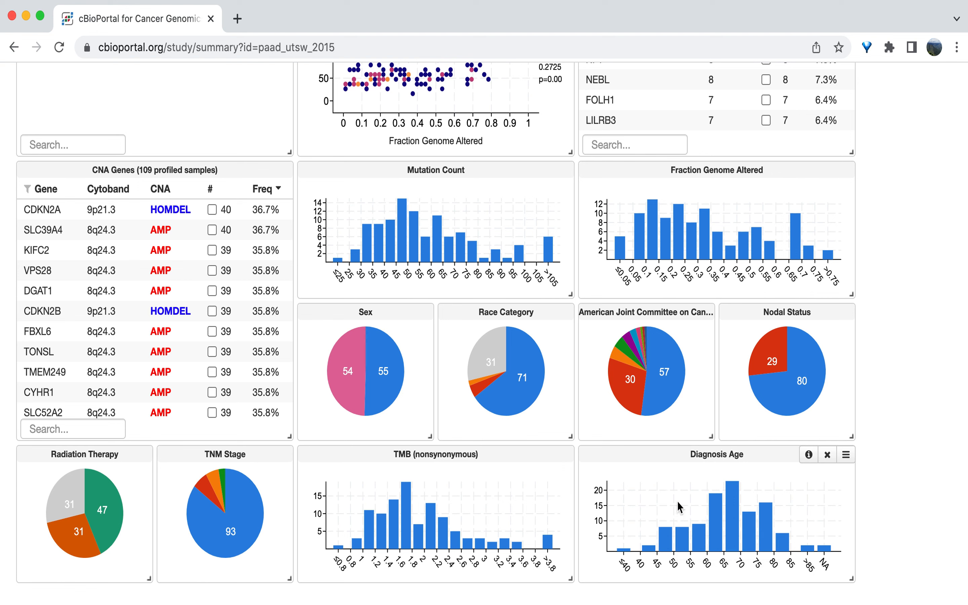
mouse_move(732, 504)
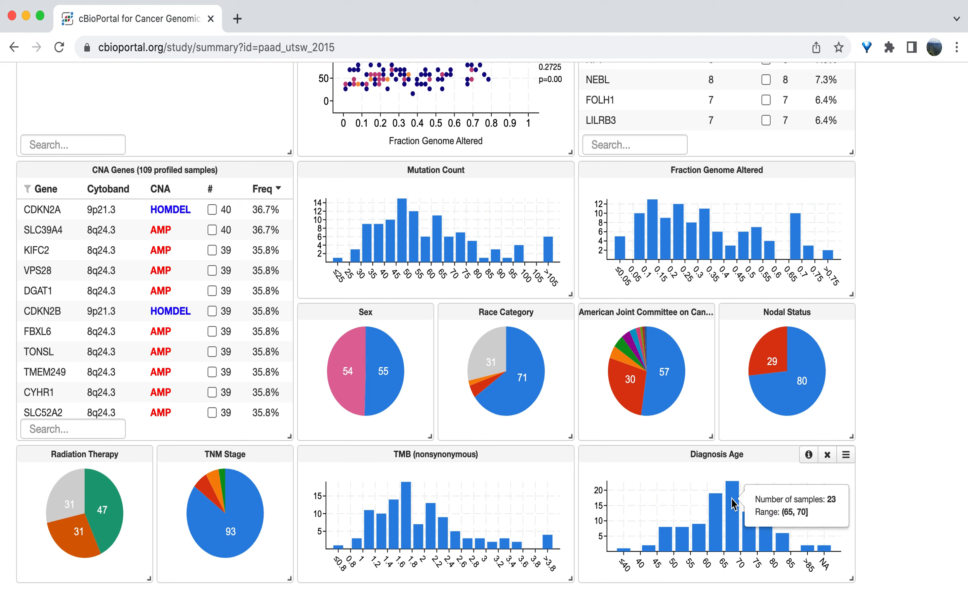